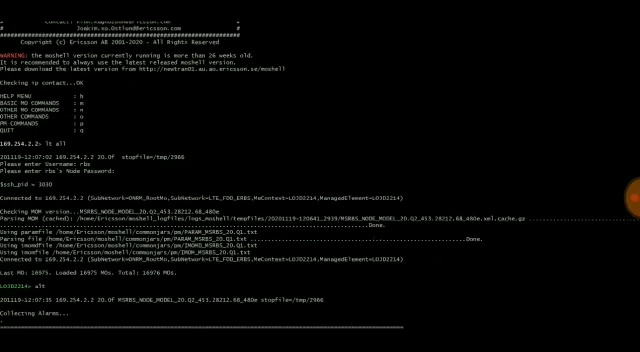
scroll(down, 3)
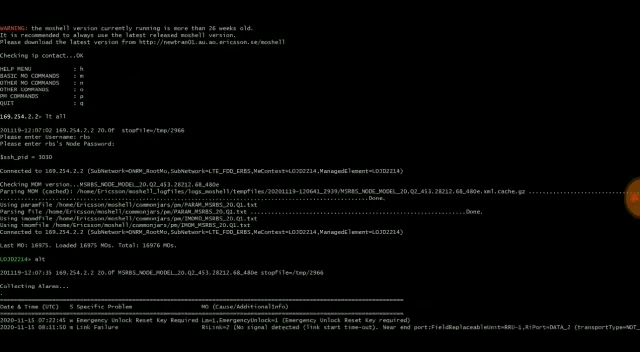
scroll(down, 3)
text(st cell)
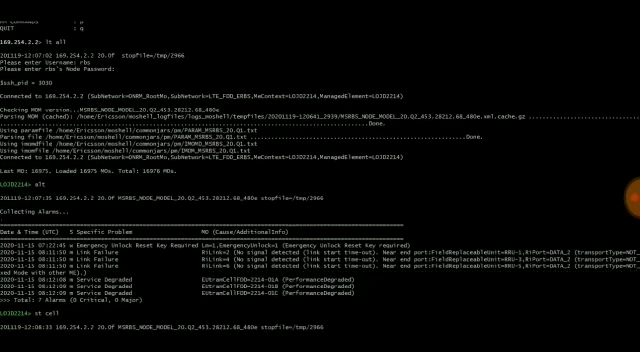
scroll(down, 3)
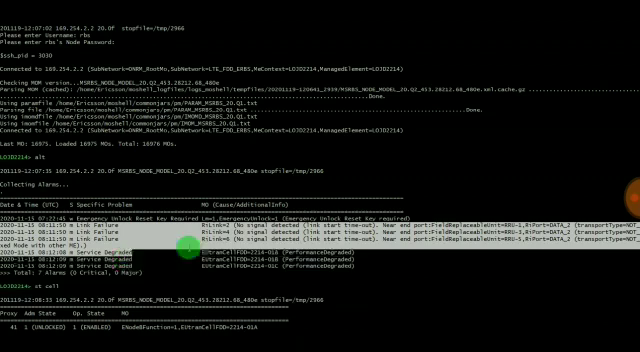
mouse_move(383, 277)
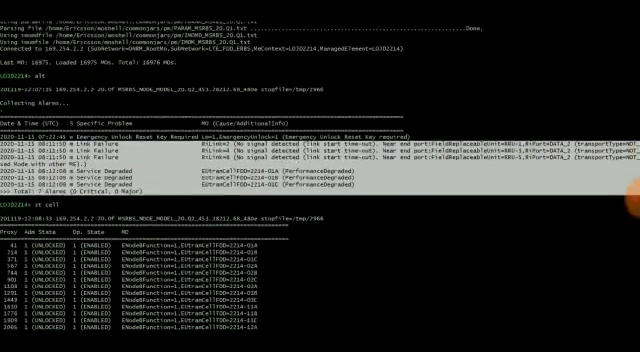
scroll(down, 3)
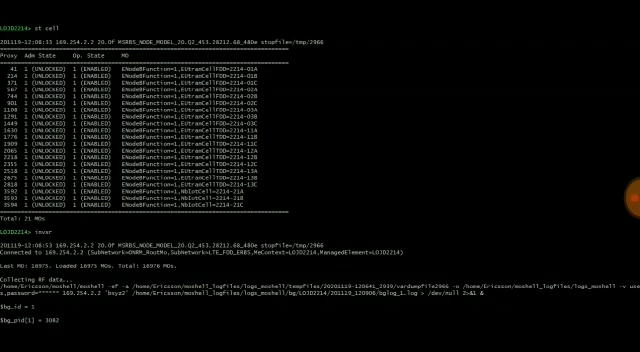
scroll(down, 3)
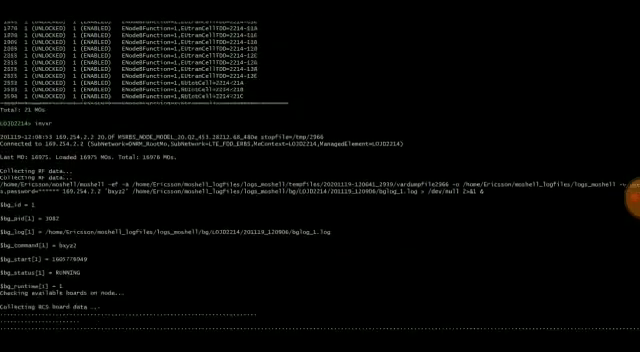
scroll(down, 3)
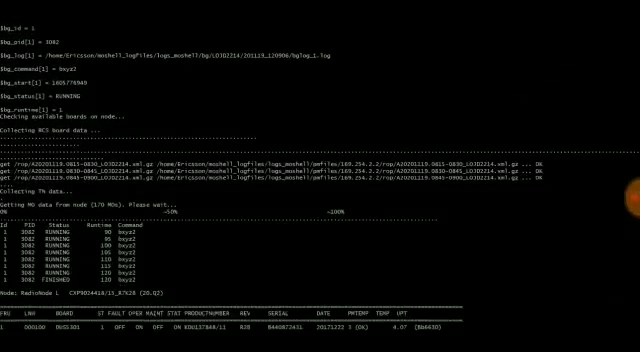
scroll(down, 3)
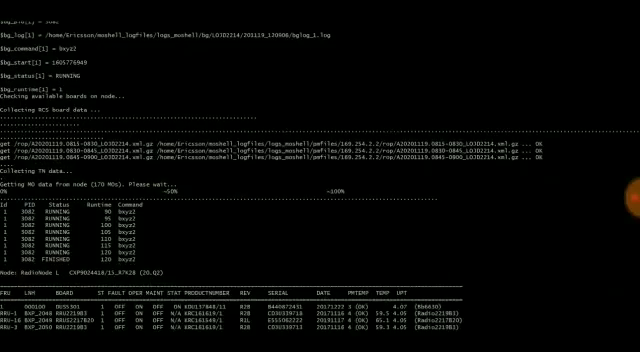
scroll(down, 3)
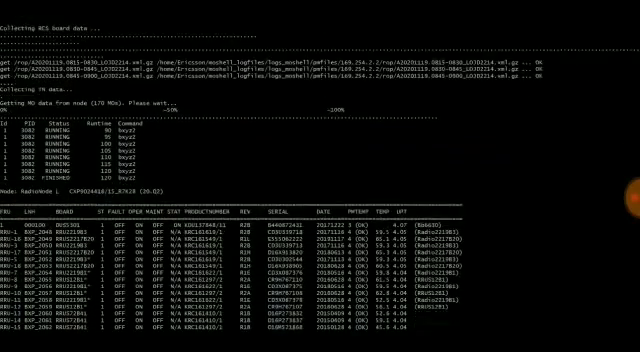
scroll(down, 3)
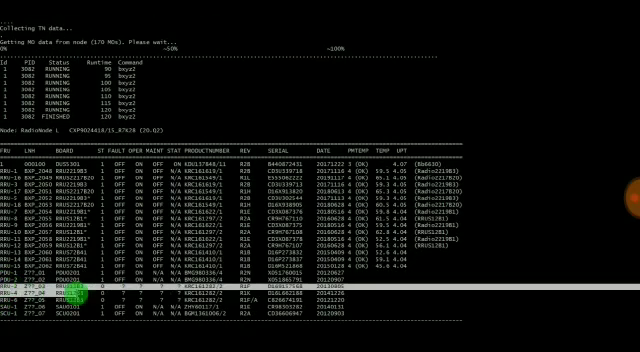
scroll(down, 3)
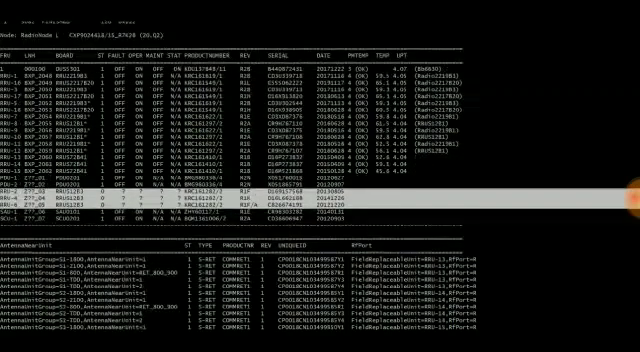
scroll(down, 3)
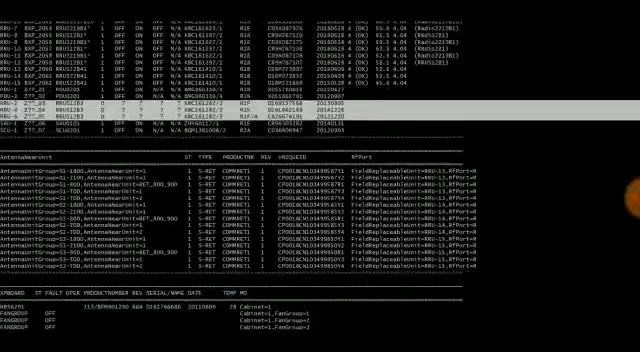
scroll(down, 3)
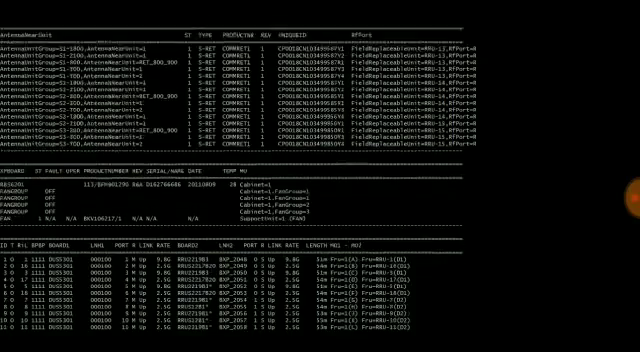
scroll(down, 3)
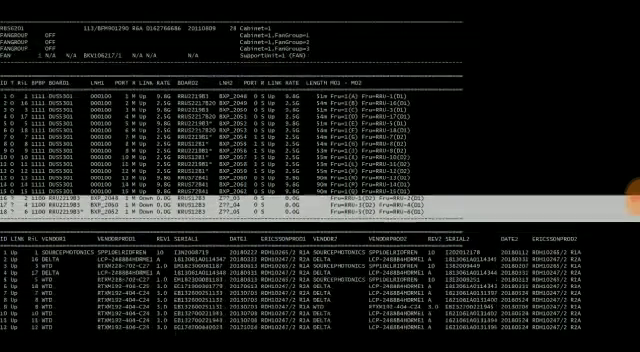
scroll(down, 3)
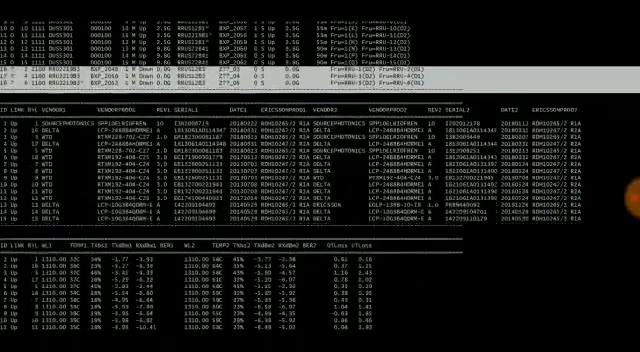
scroll(down, 3)
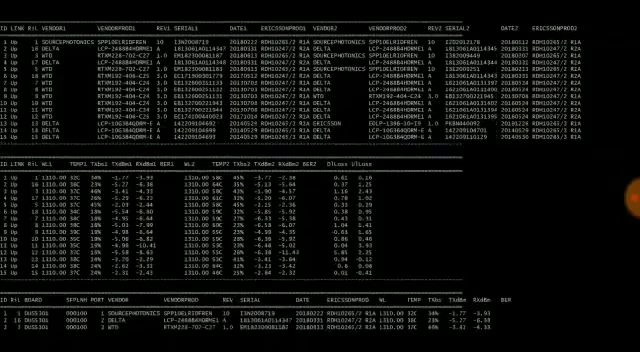
scroll(down, 3)
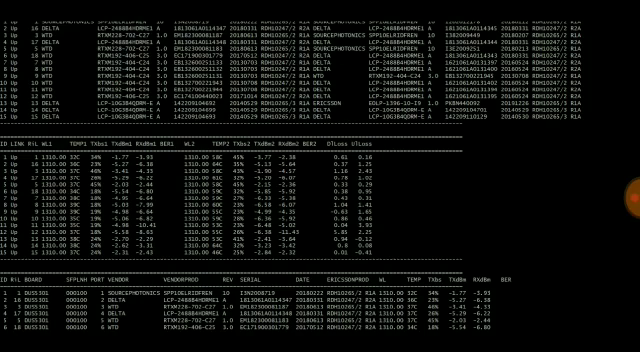
scroll(down, 3)
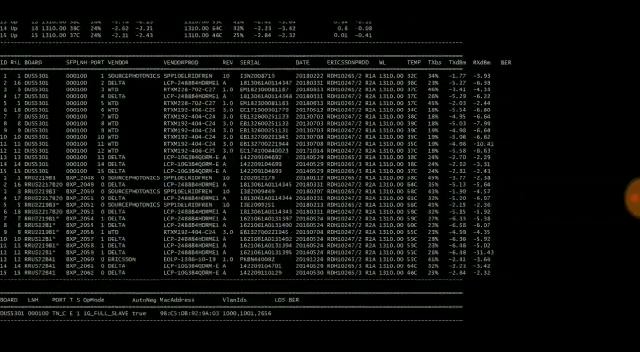
scroll(down, 3)
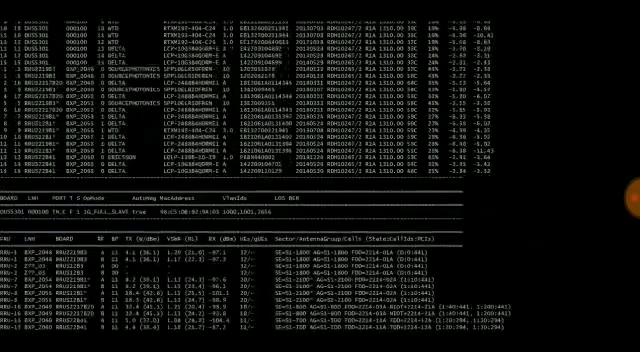
scroll(down, 3)
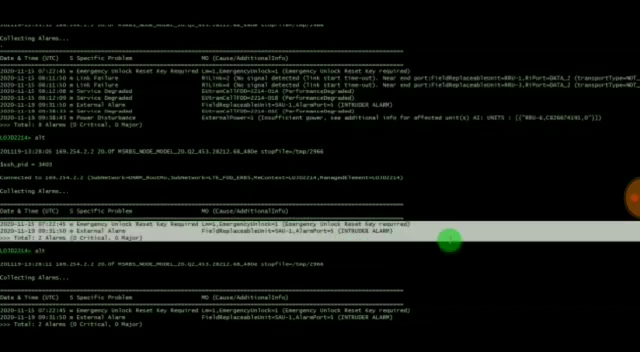
mouse_move(451, 244)
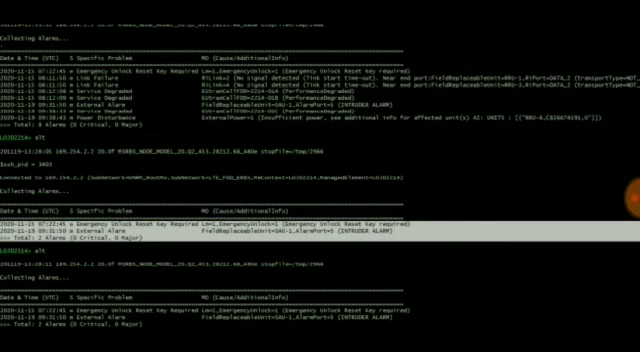
scroll(down, 3)
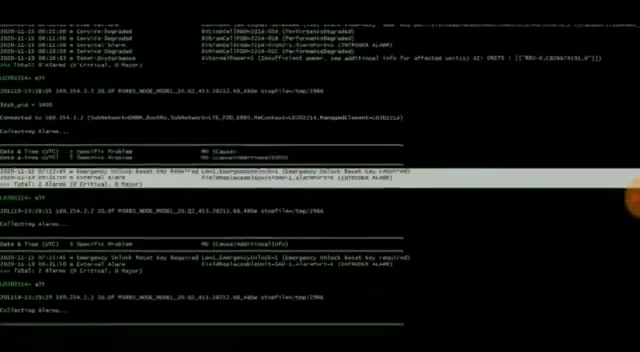
scroll(down, 3)
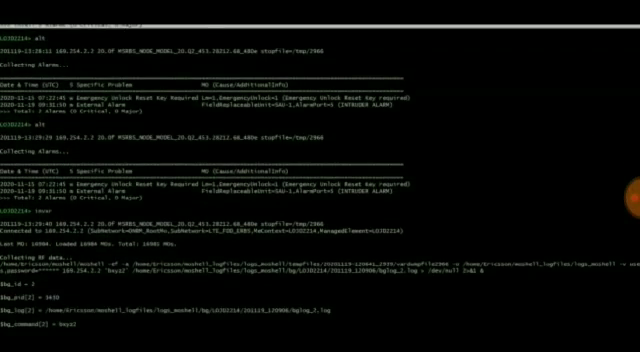
scroll(down, 3)
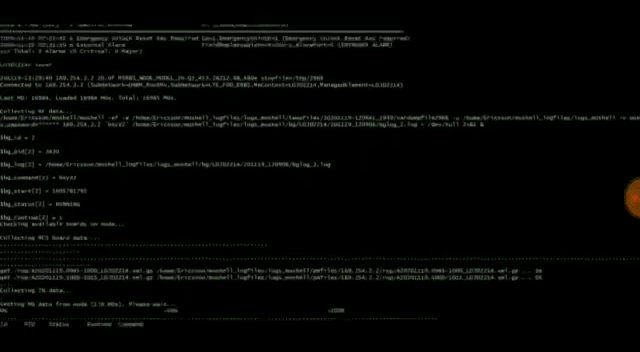
scroll(down, 3)
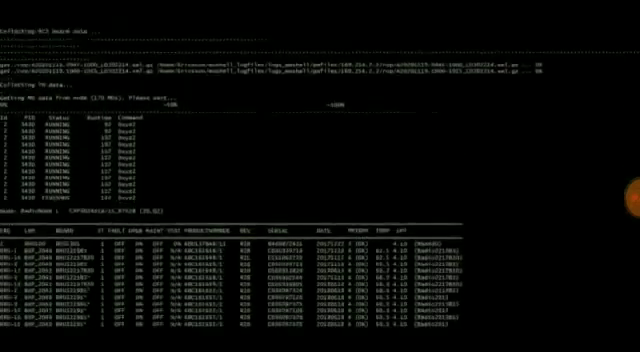
scroll(down, 3)
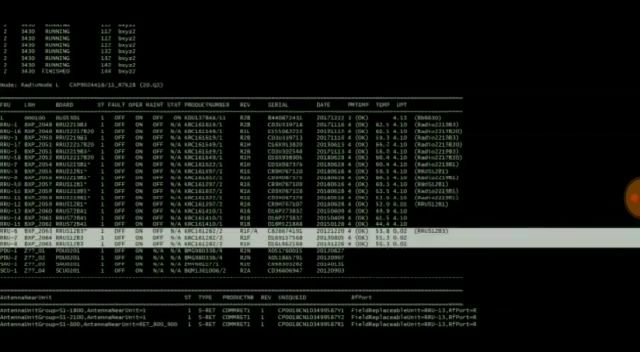
scroll(down, 3)
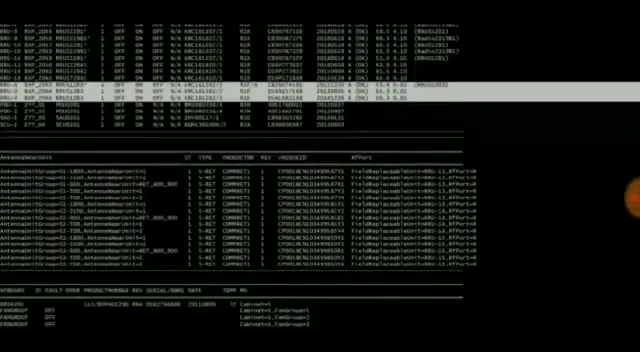
scroll(down, 3)
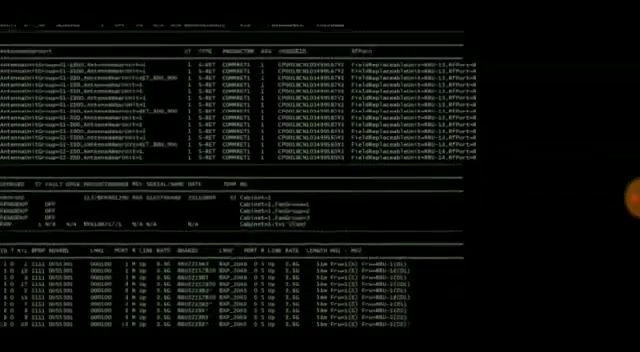
scroll(down, 3)
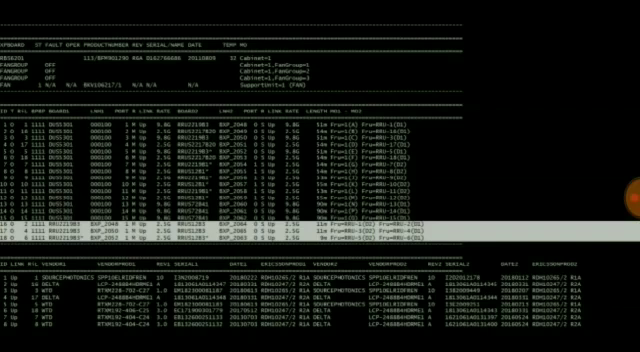
scroll(down, 3)
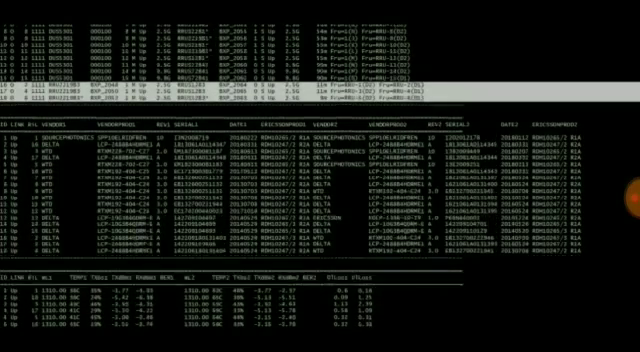
scroll(down, 3)
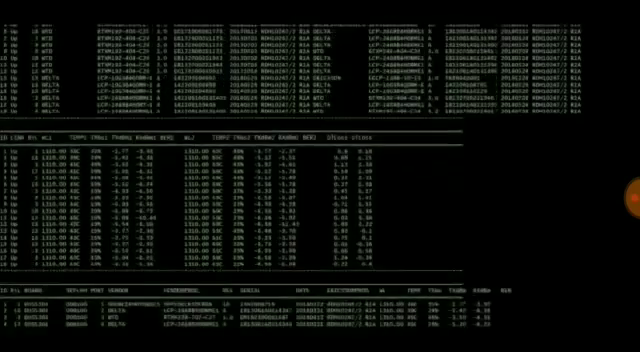